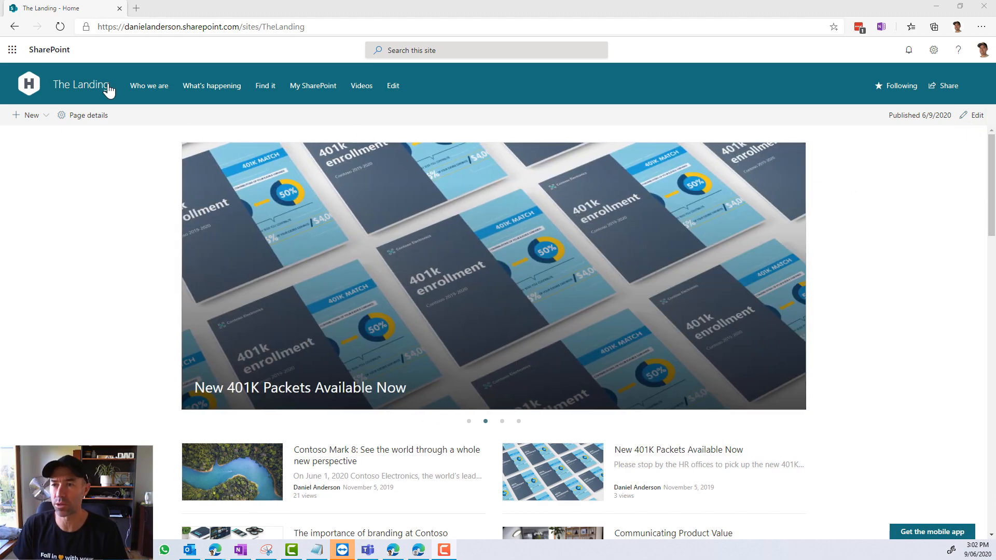
# Step: Edit the home page and add a vertical section with a neutral gray background
pyautogui.click(392, 86)
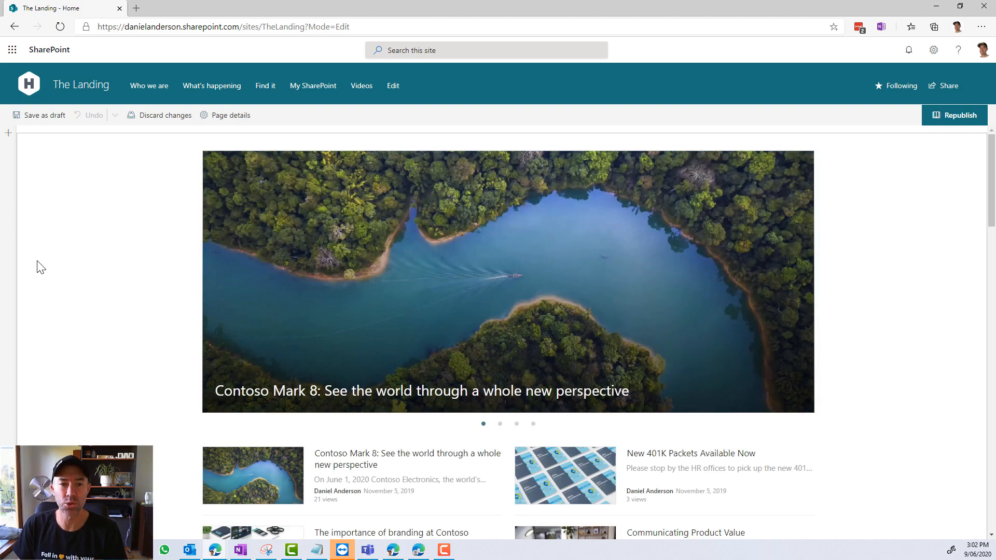
pyautogui.moveTo(19, 184)
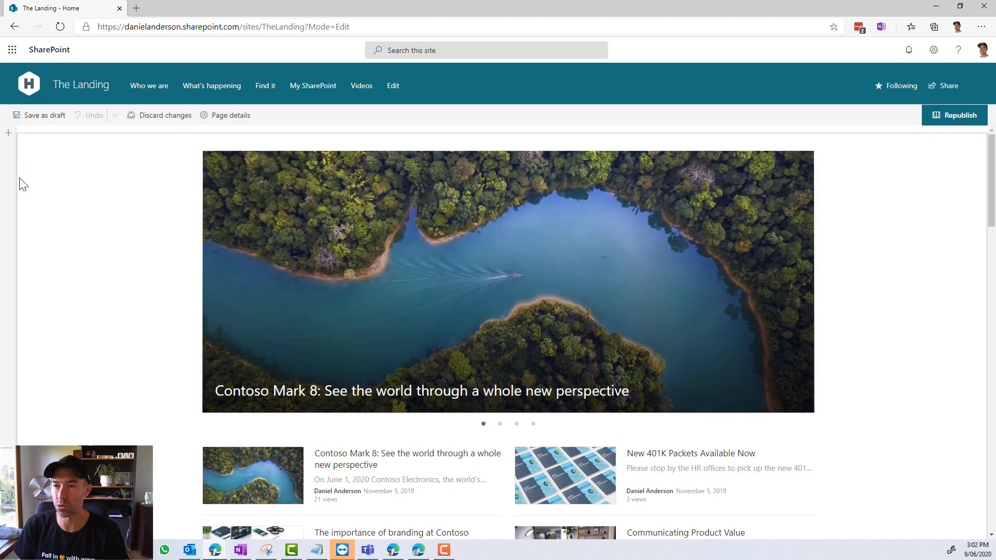
pyautogui.click(8, 132)
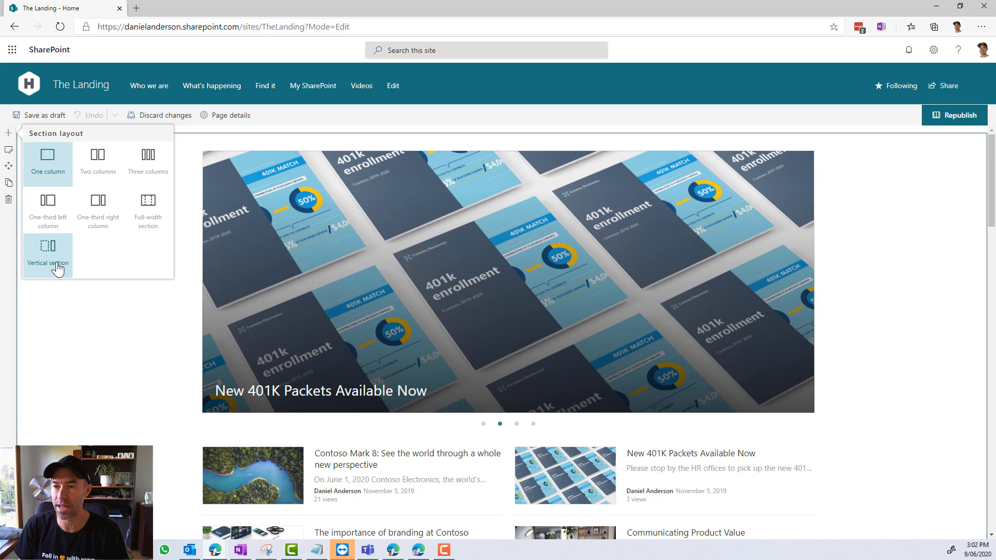
pyautogui.click(47, 248)
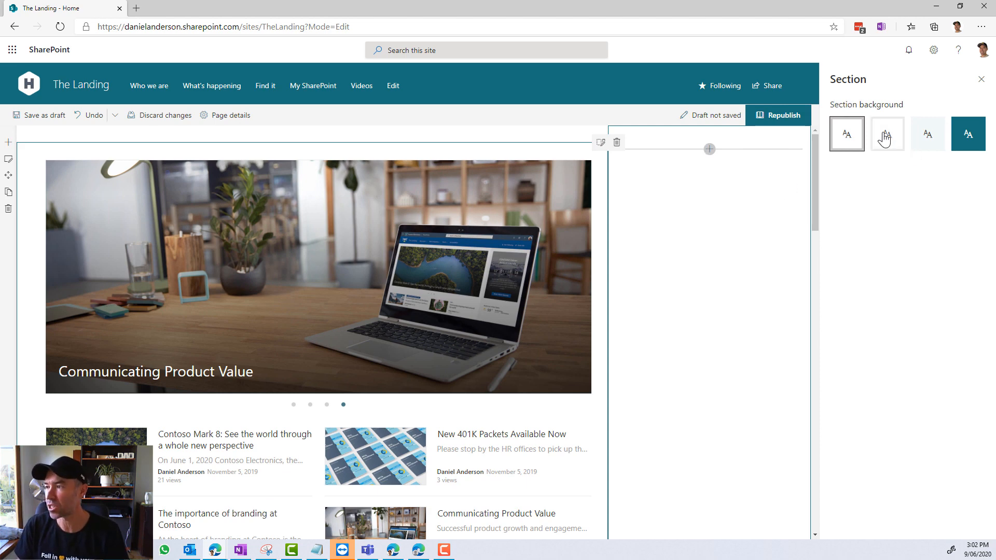
pyautogui.click(887, 133)
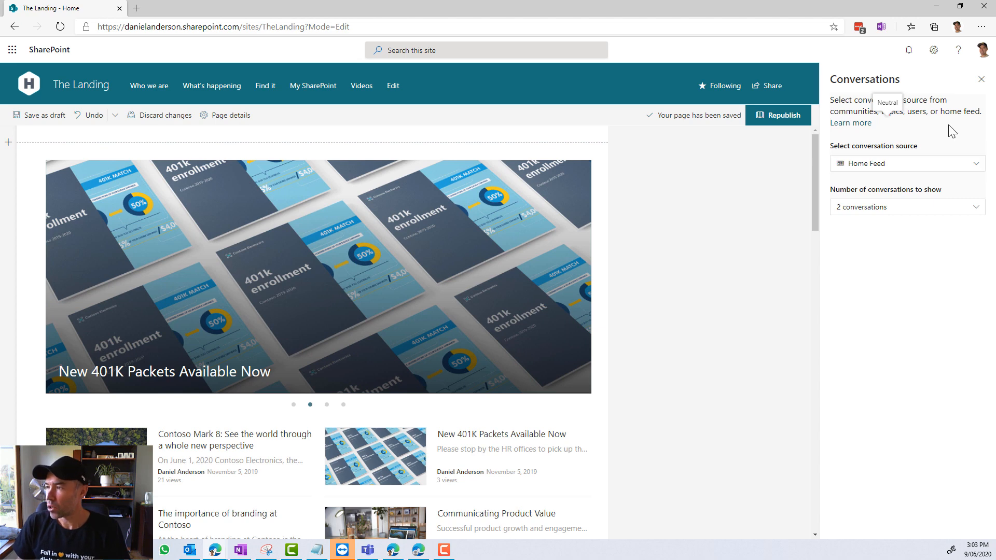
pyautogui.scroll(-3)
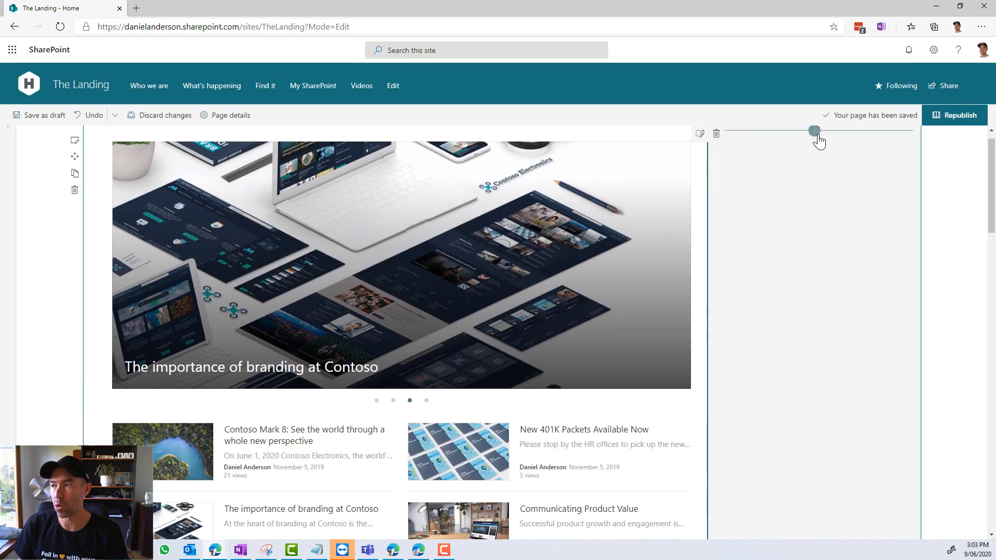
# Step: Add the Yammer Conversations web part to the vertical section
pyautogui.click(813, 131)
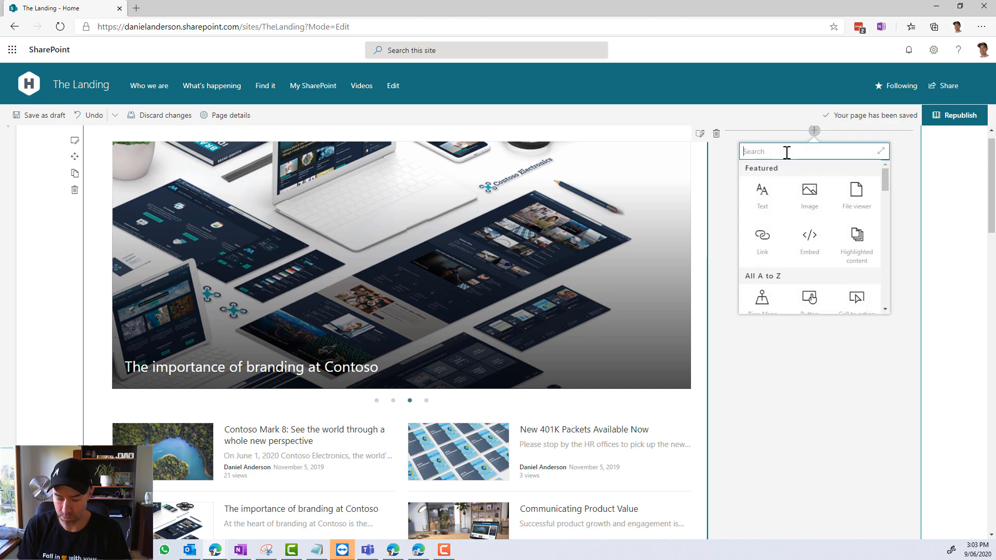
pyautogui.write('yammer')
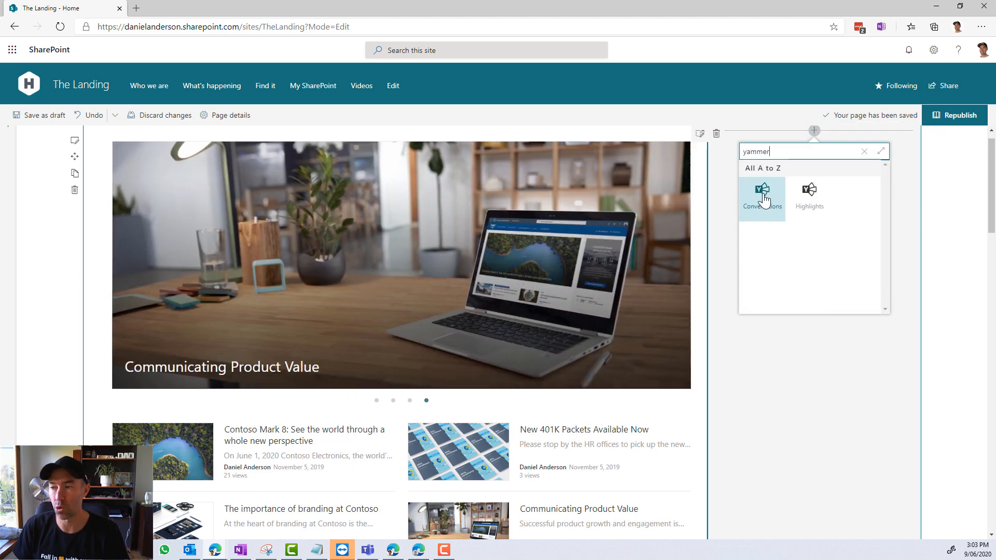
pyautogui.click(761, 194)
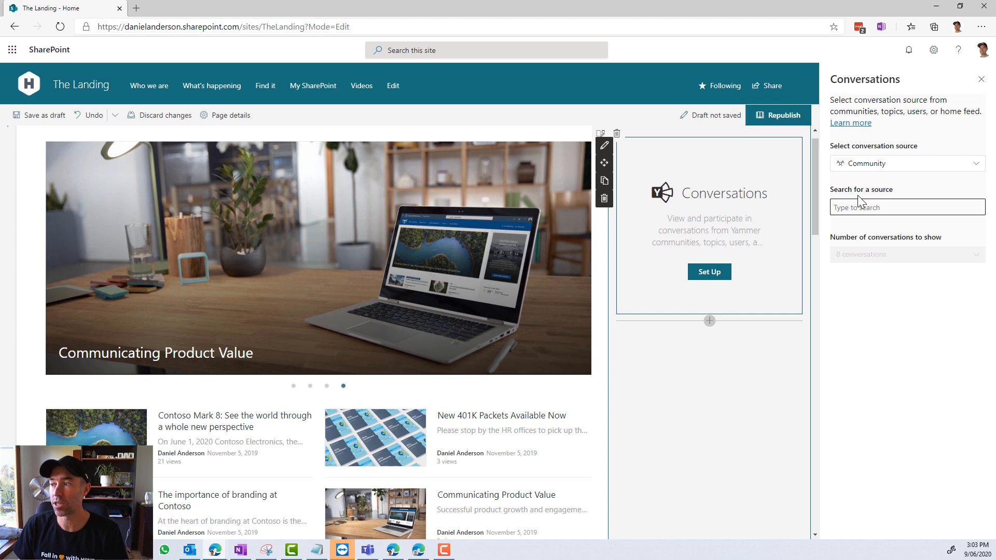
# Step: Source it from Home Feed, show 2 conversations, and start retitling it 'My F'
pyautogui.click(905, 163)
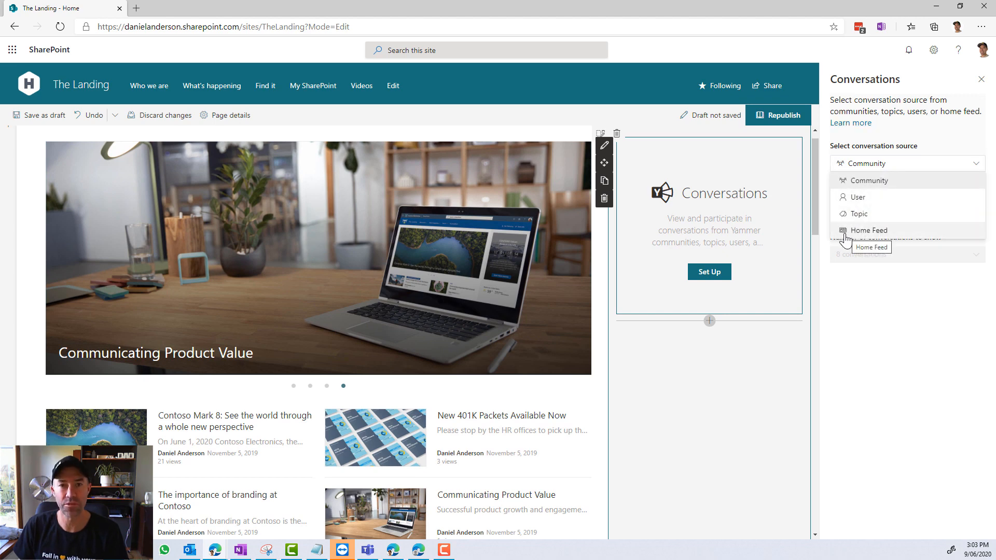
pyautogui.click(869, 230)
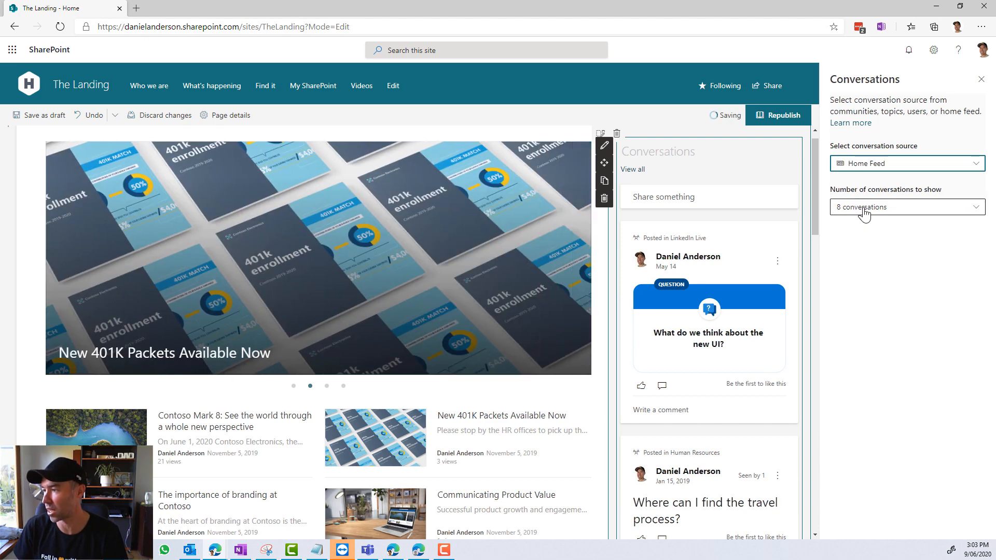
pyautogui.click(905, 207)
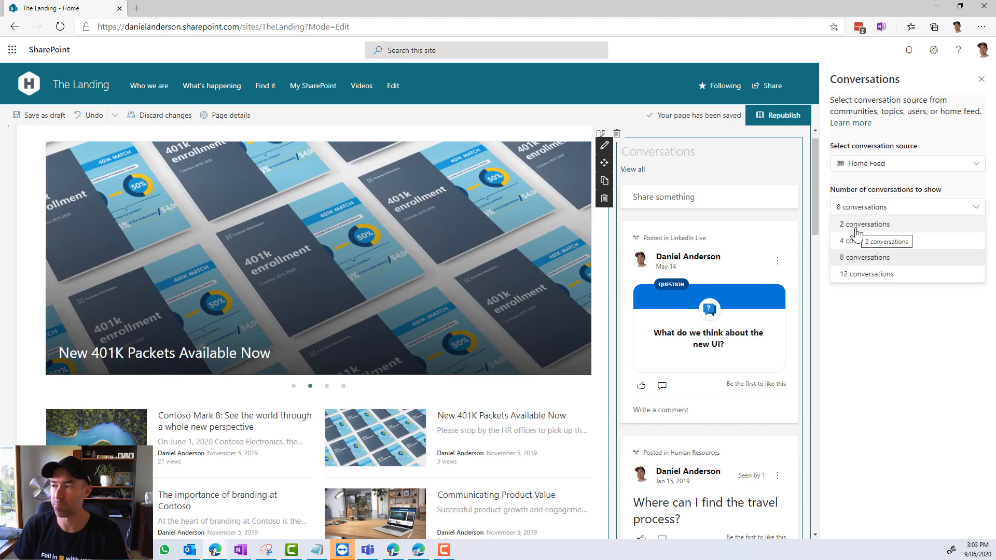
pyautogui.click(864, 224)
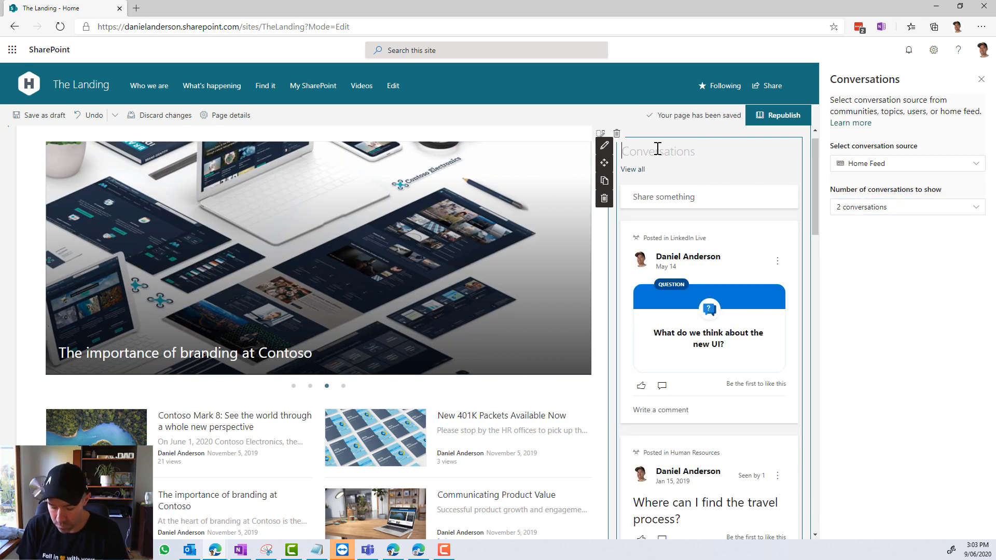
pyautogui.write('My F')
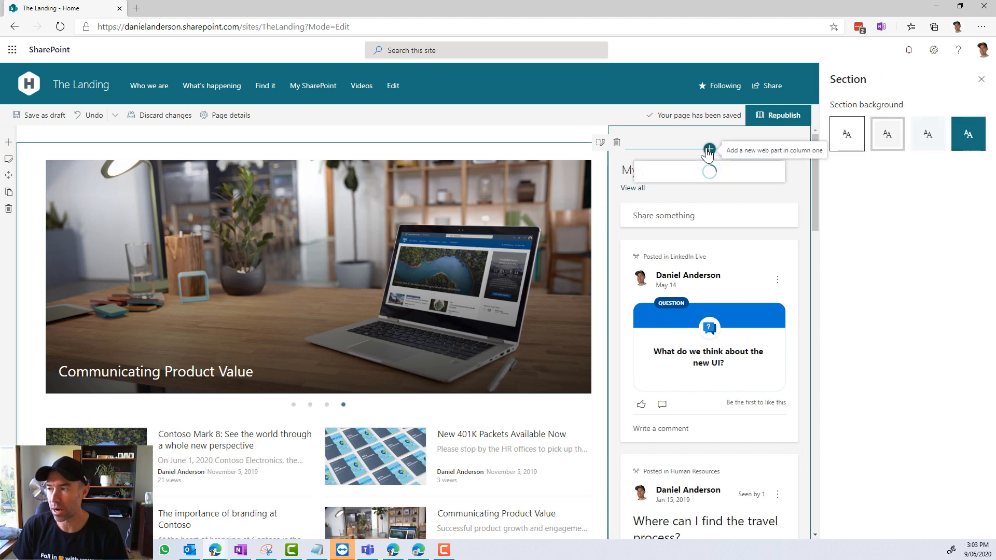
# Step: Add a News web part above My Feed from This site, side-by-side, with audience targeting on
pyautogui.write('news')
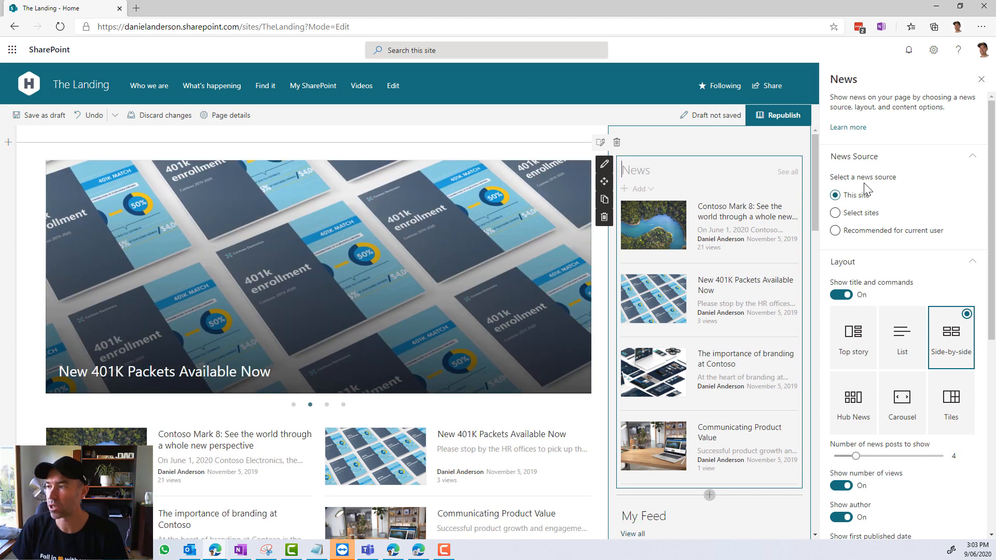
pyautogui.click(39, 115)
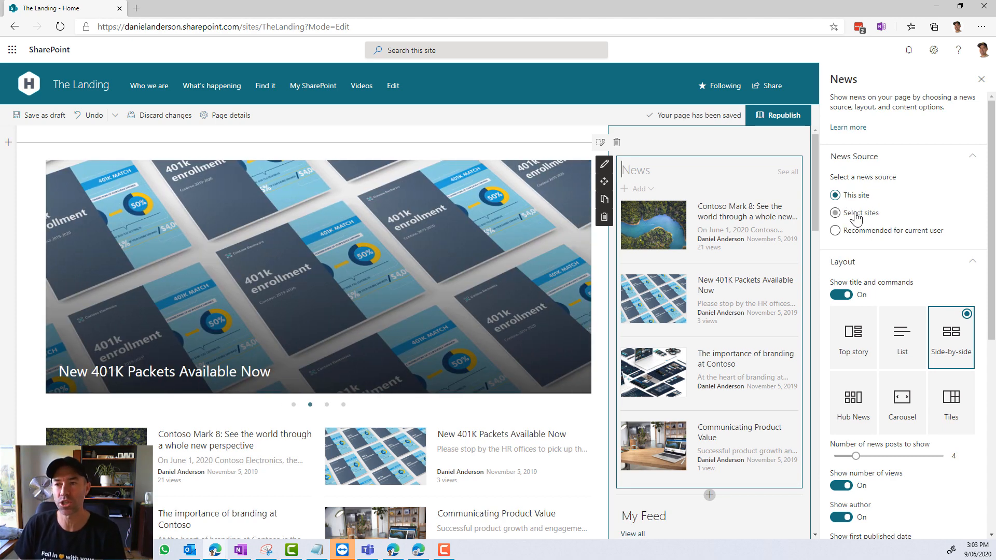
pyautogui.scroll(-3)
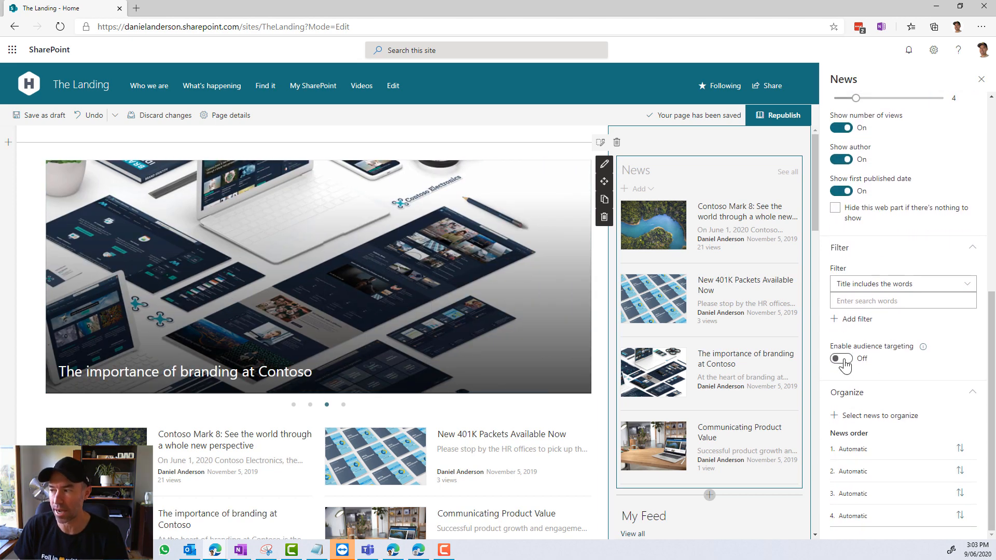
pyautogui.click(840, 358)
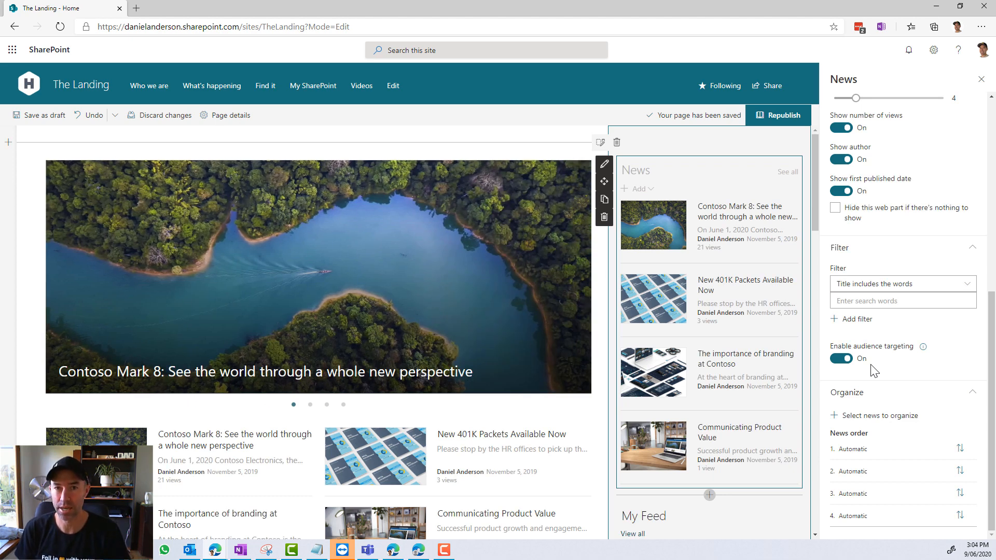
pyautogui.click(310, 404)
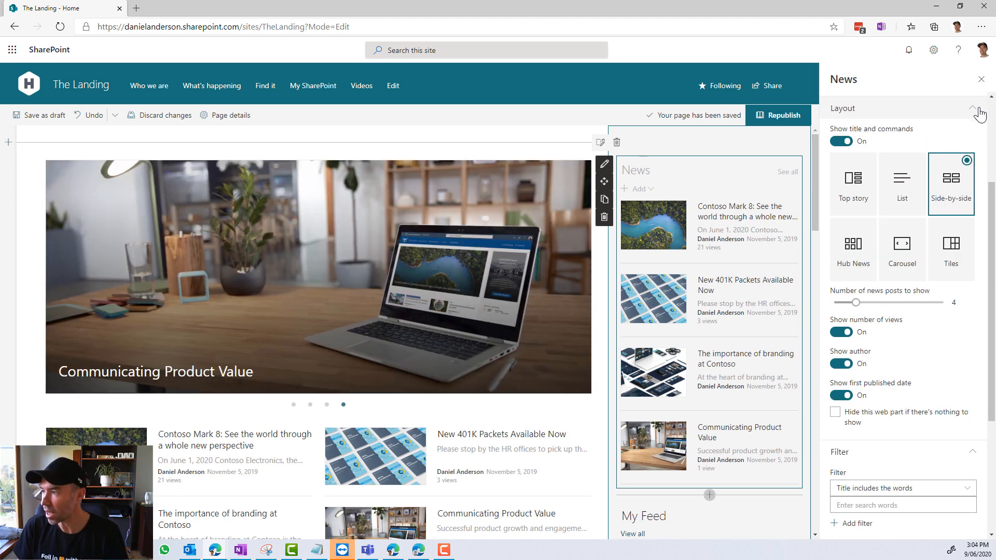
pyautogui.scroll(-3)
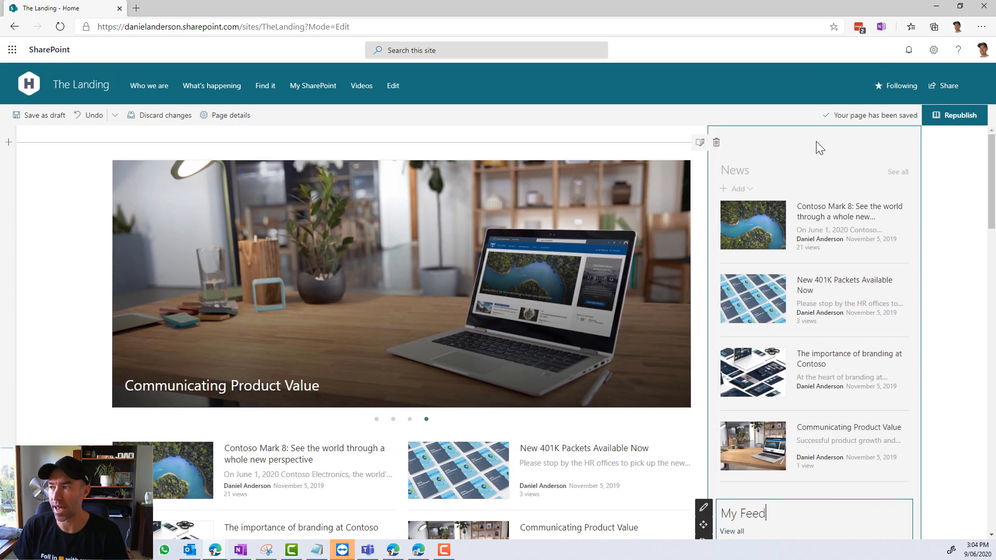
# Step: Add the Saved for later web part at the top of the vertical section, above News
pyautogui.click(813, 150)
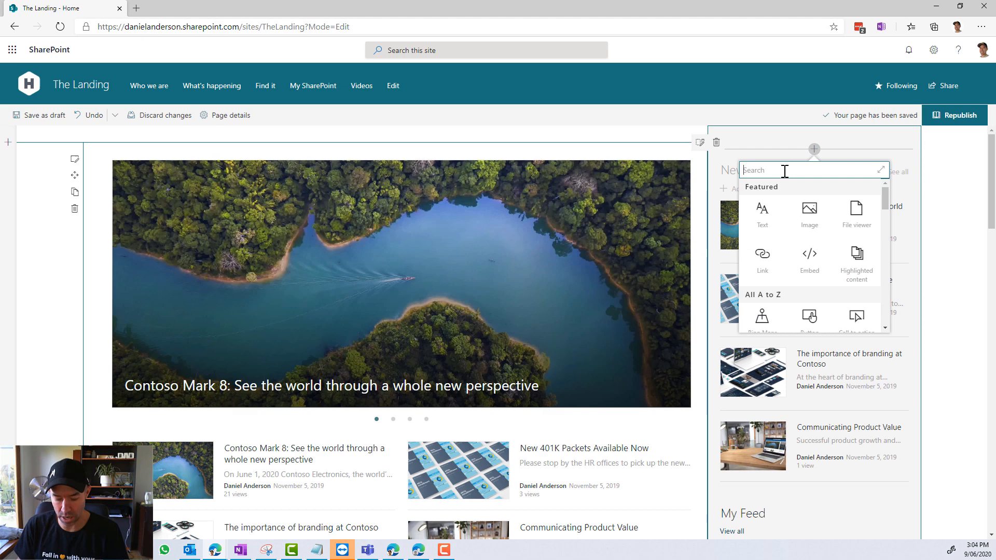
pyautogui.write('saved')
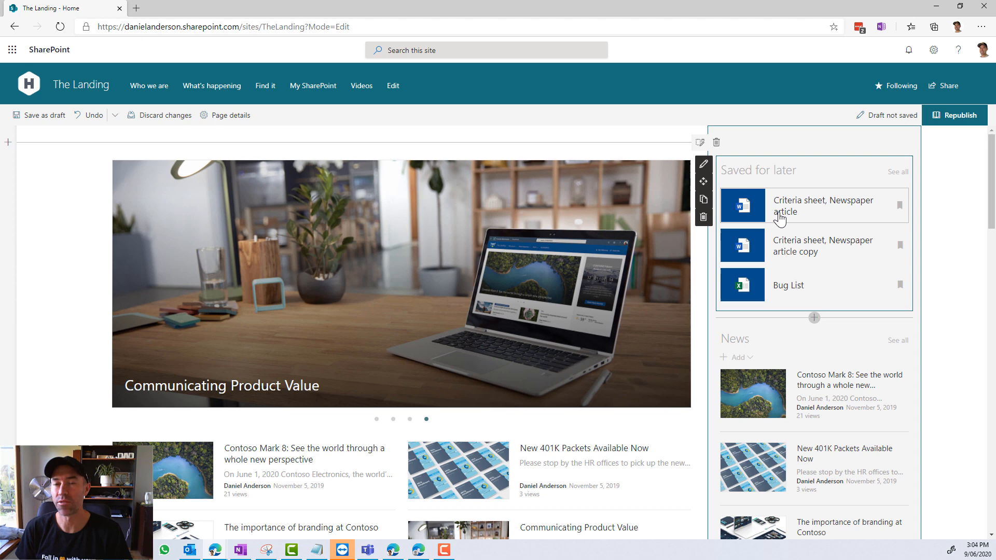
pyautogui.click(38, 115)
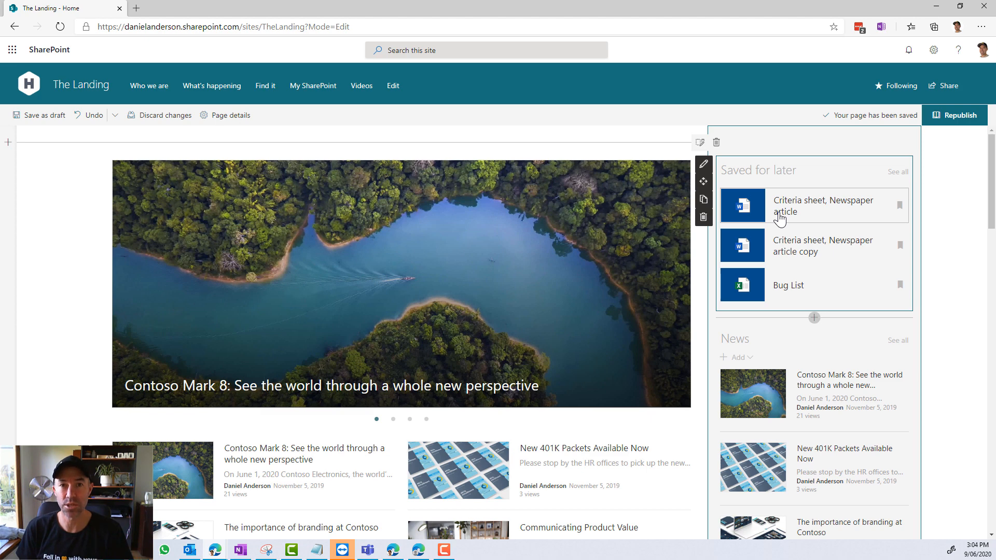
pyautogui.click(392, 418)
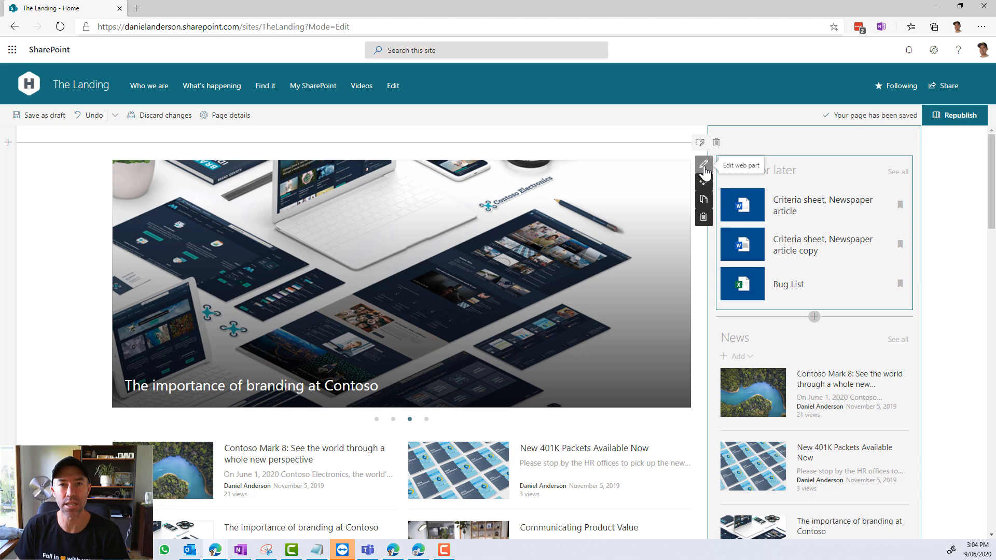
# Step: Keep the Saved for later source as all saved items and Type All
pyautogui.click(702, 166)
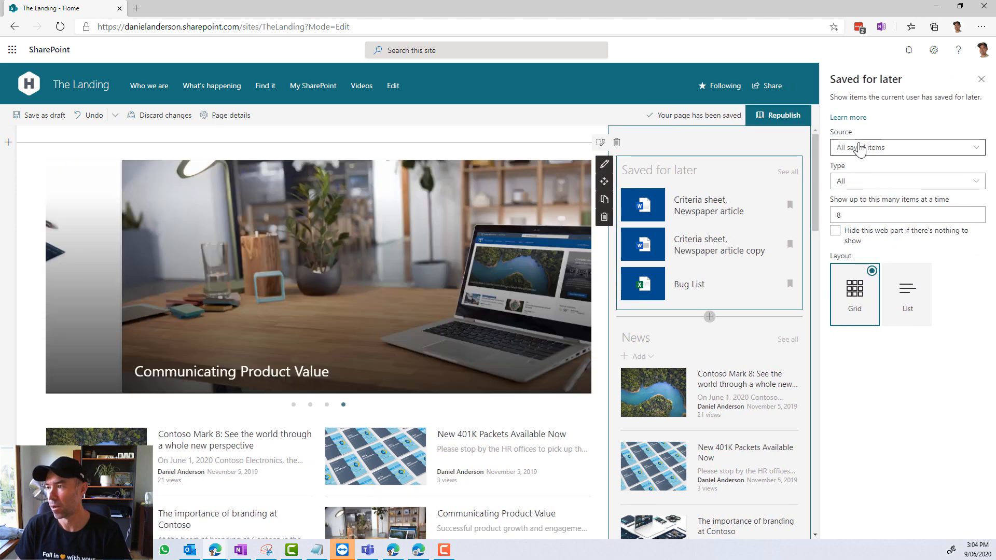
pyautogui.click(906, 146)
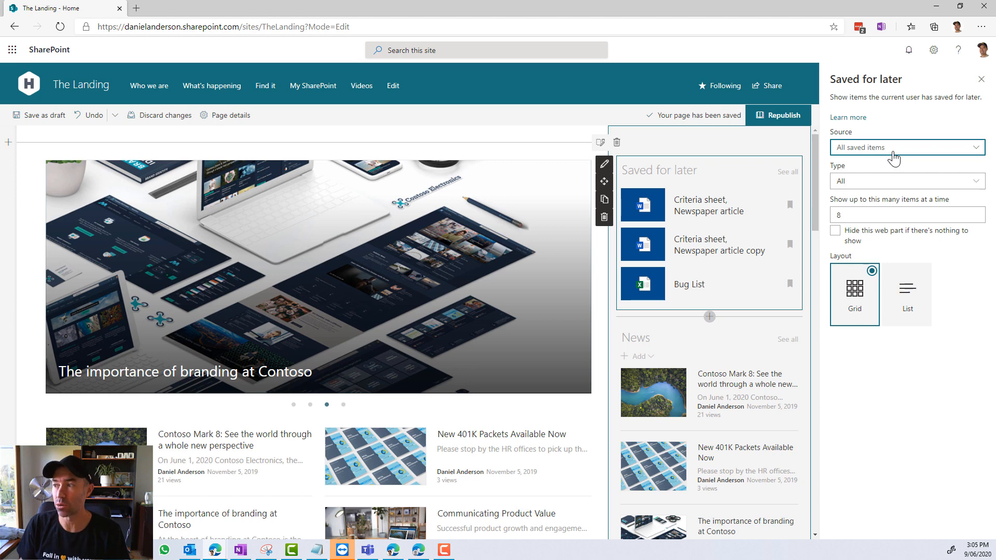
pyautogui.click(906, 147)
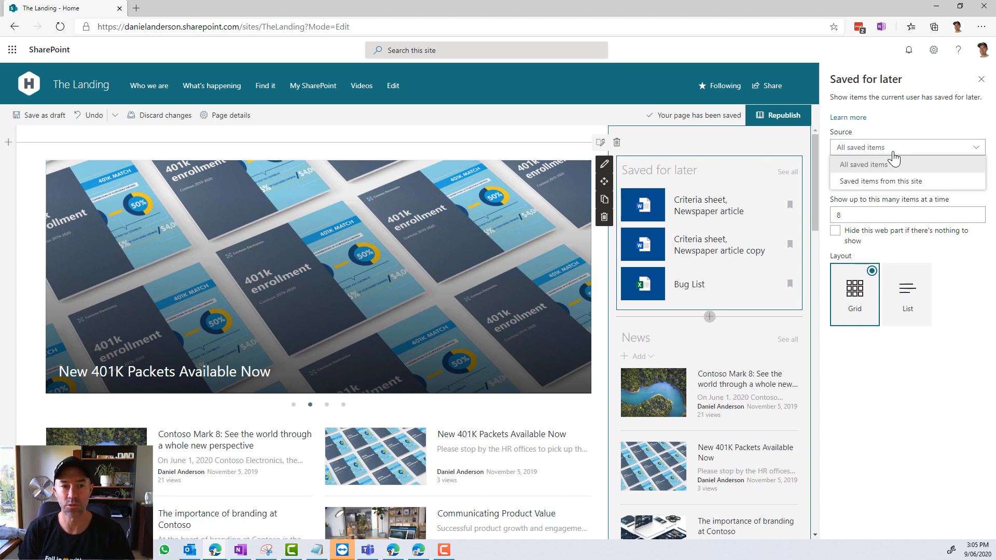
pyautogui.click(865, 164)
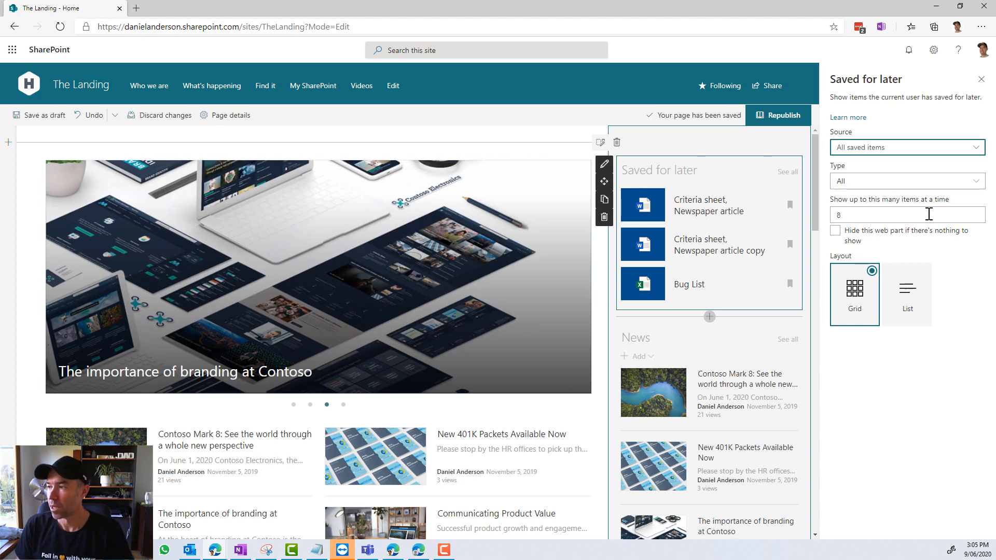
pyautogui.click(905, 180)
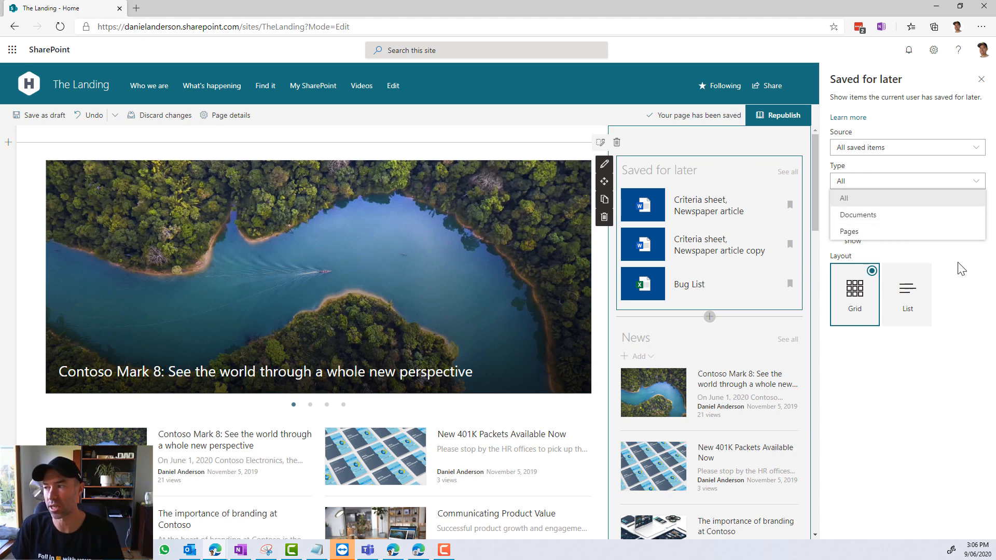
pyautogui.click(843, 197)
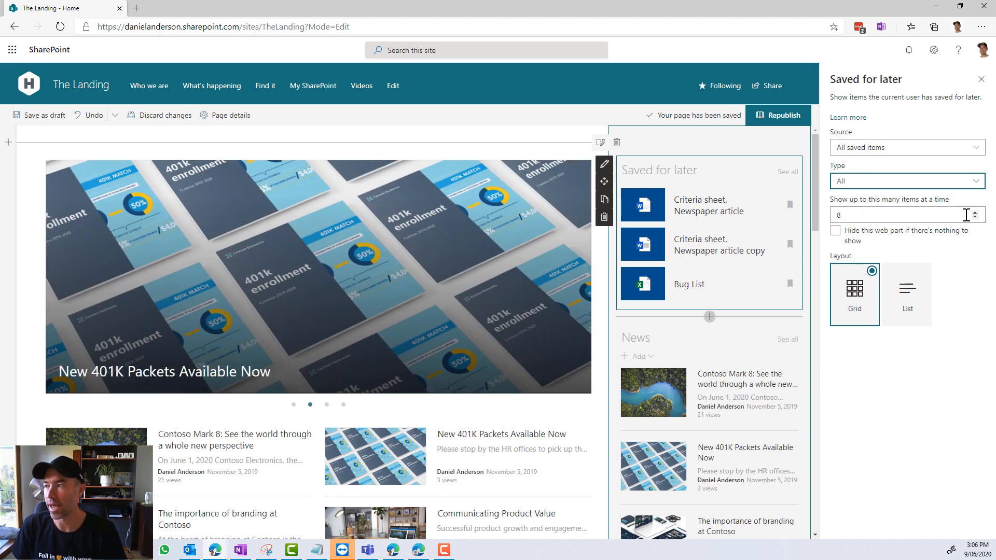
# Step: Show up to 8 items, hide the web part when empty, and use the Grid layout
pyautogui.click(901, 215)
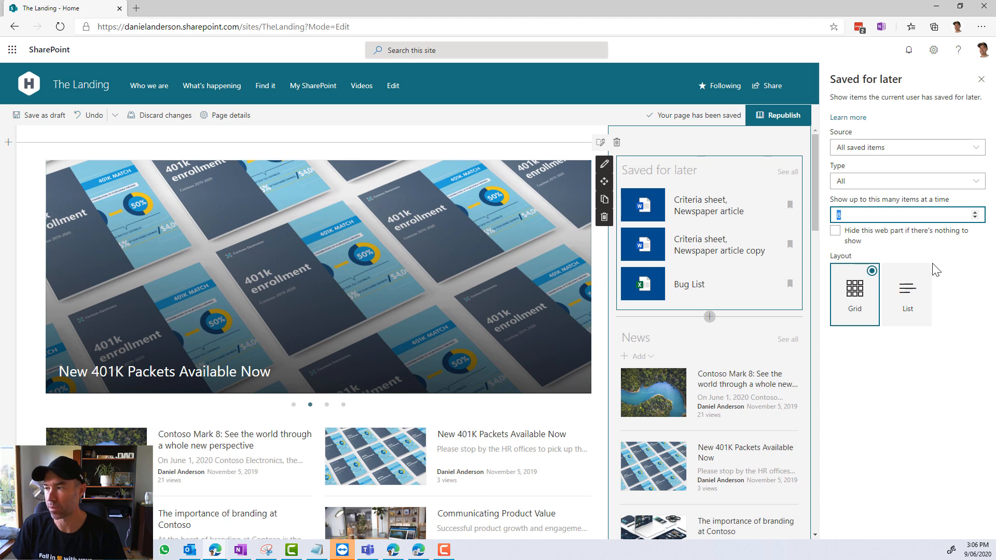
pyautogui.click(835, 230)
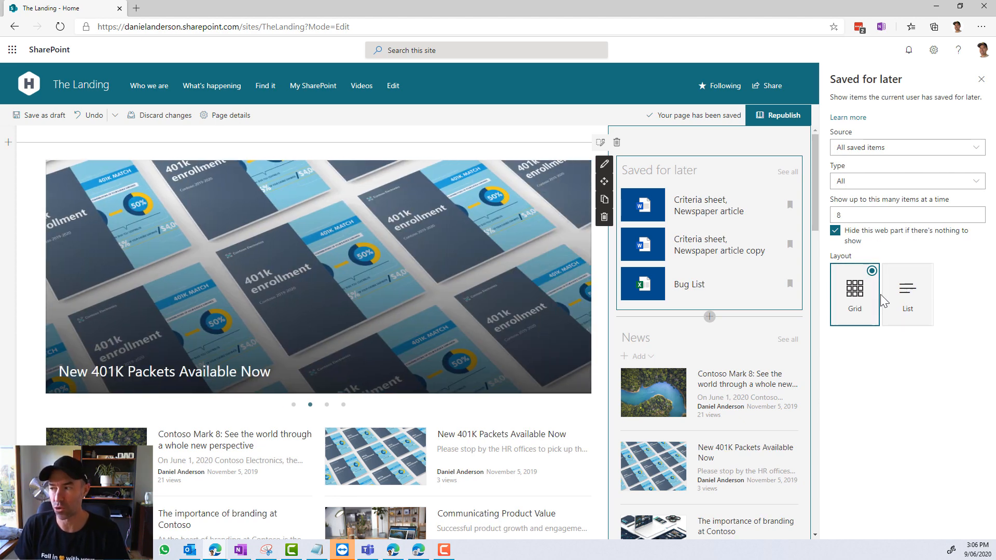
pyautogui.click(907, 293)
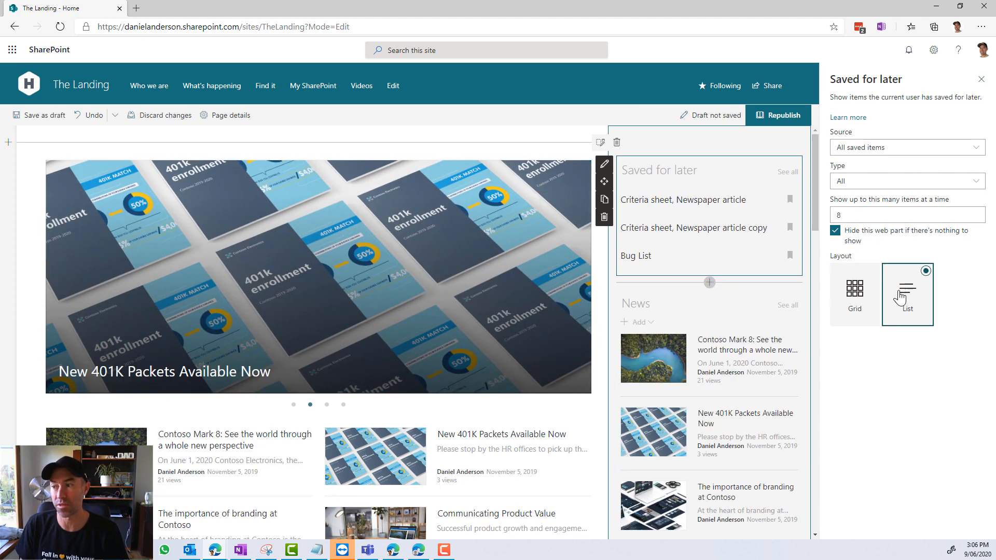
pyautogui.click(854, 290)
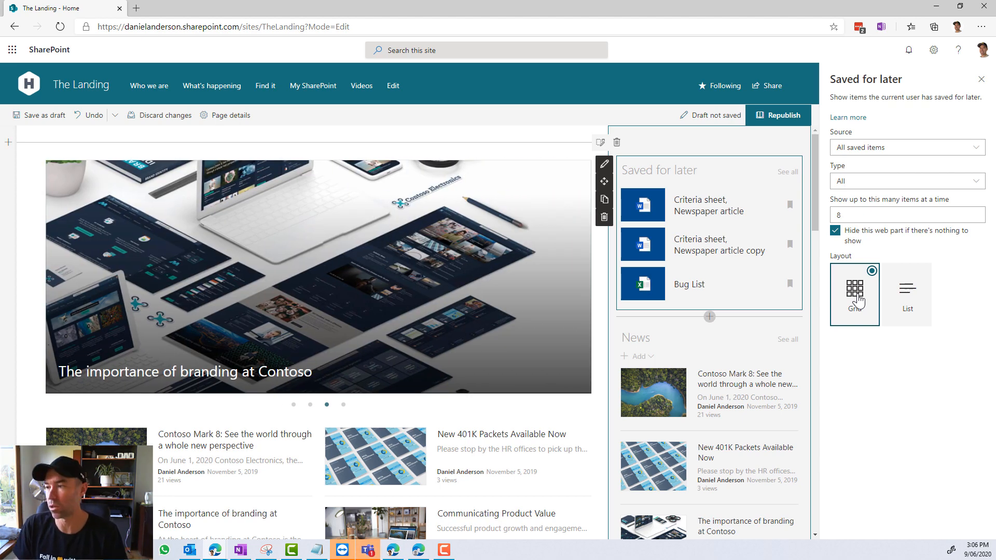
pyautogui.click(854, 287)
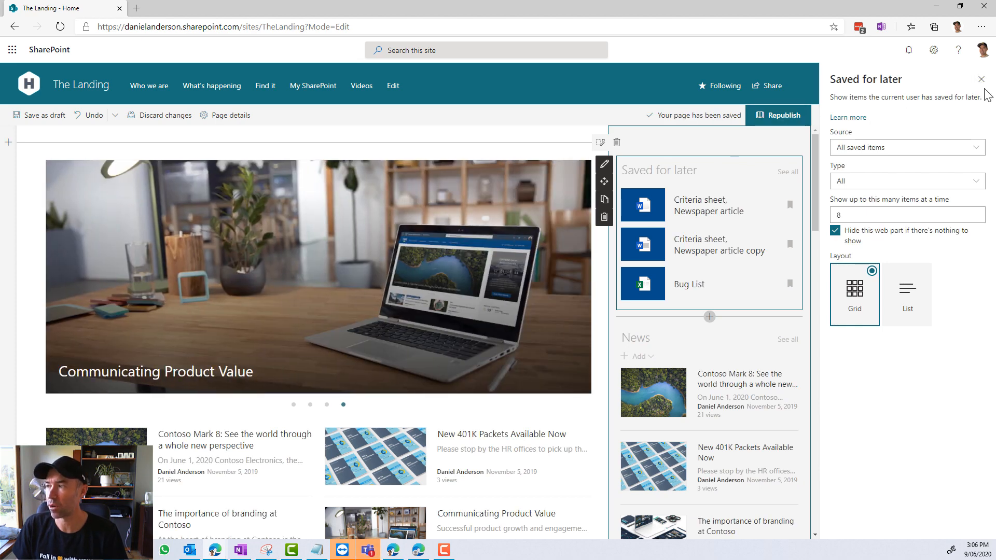
# Step: Republish the home page and review Saved for later, News and My Feed in the right column
pyautogui.click(782, 115)
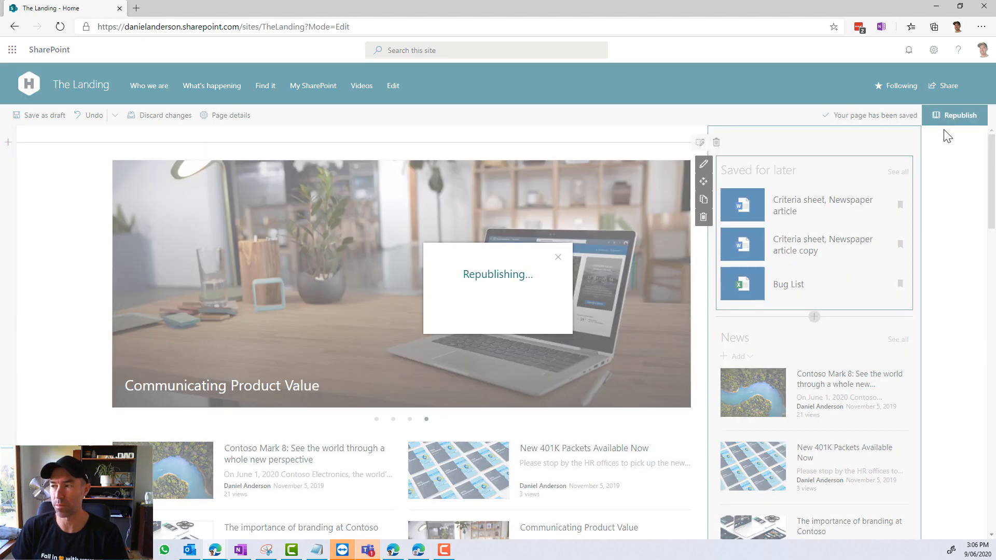
pyautogui.click(956, 115)
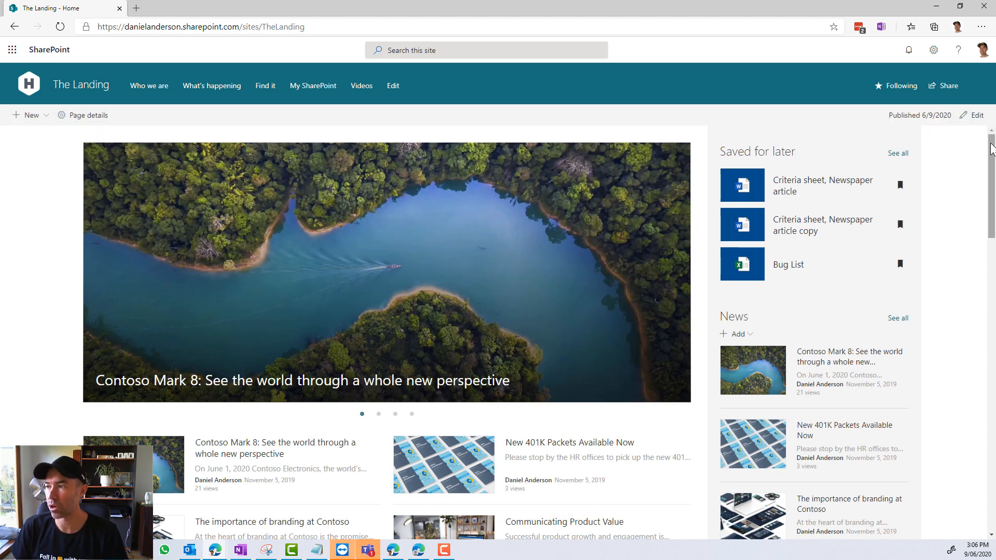
pyautogui.scroll(-3)
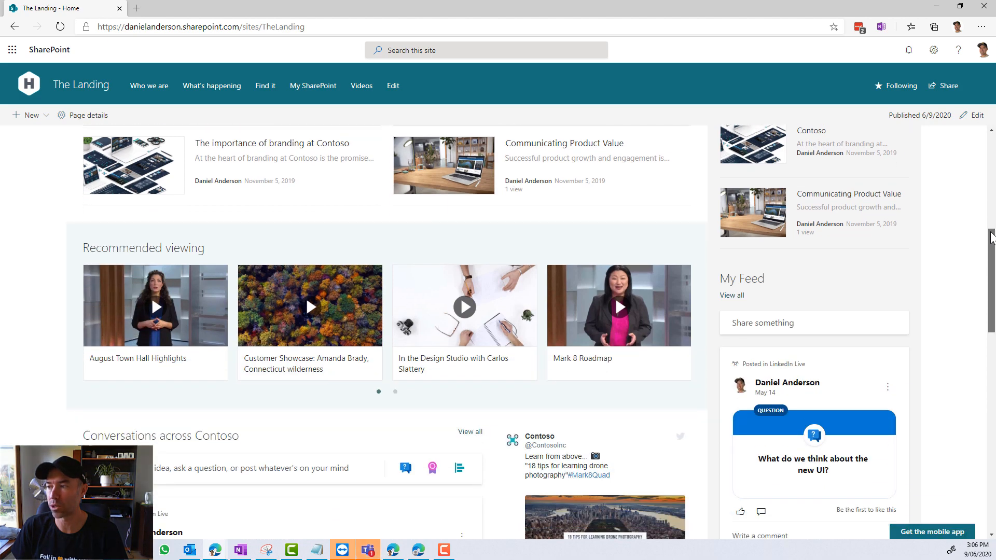
pyautogui.scroll(3)
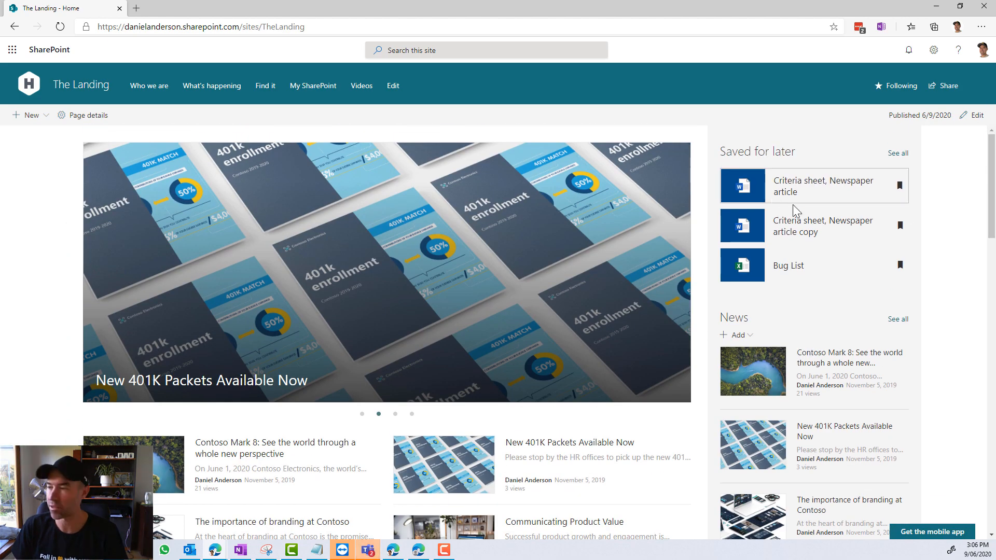
pyautogui.scroll(-3)
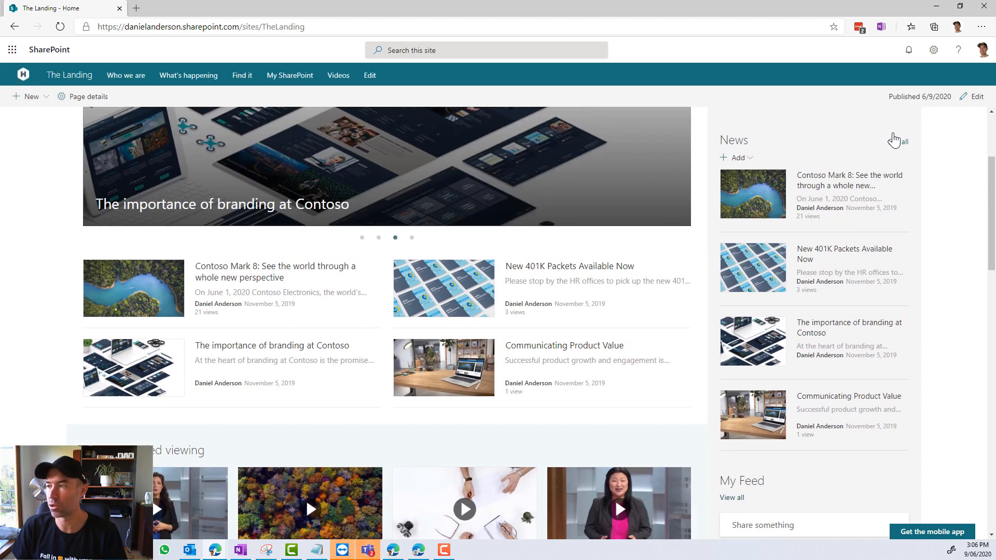
# Step: Retitle the web parts My saved items and My News, then republish the page
pyautogui.click(971, 95)
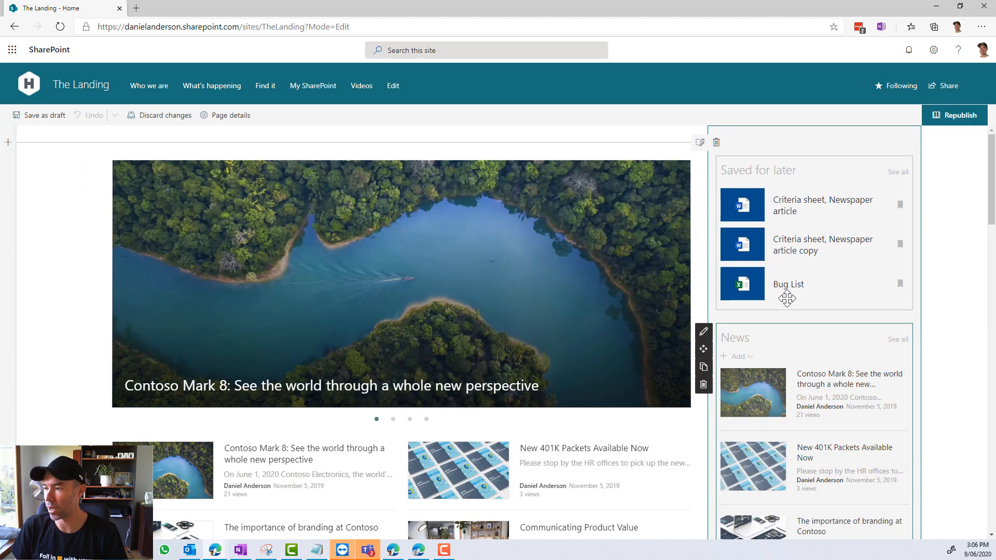
pyautogui.scroll(-3)
pyautogui.write('My saved items')
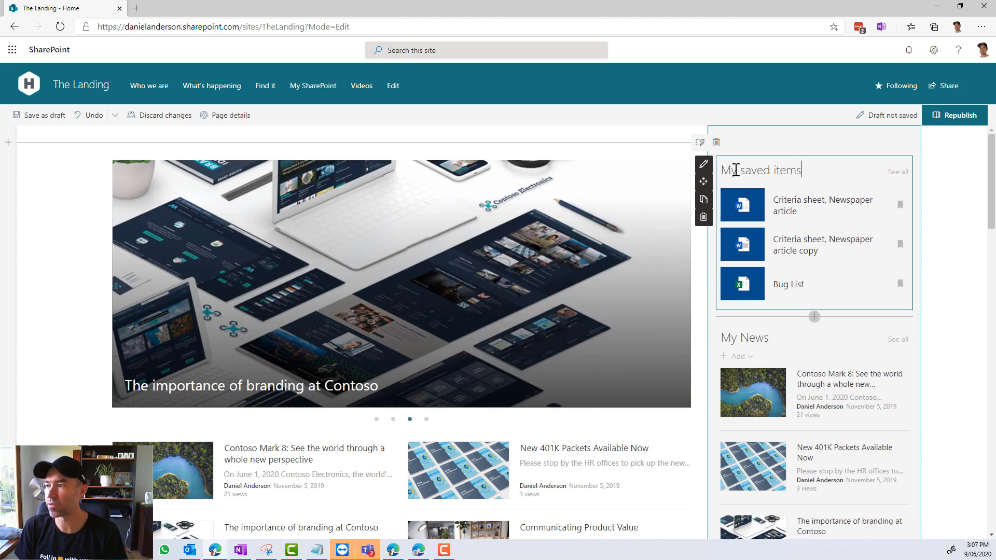
pyautogui.click(957, 115)
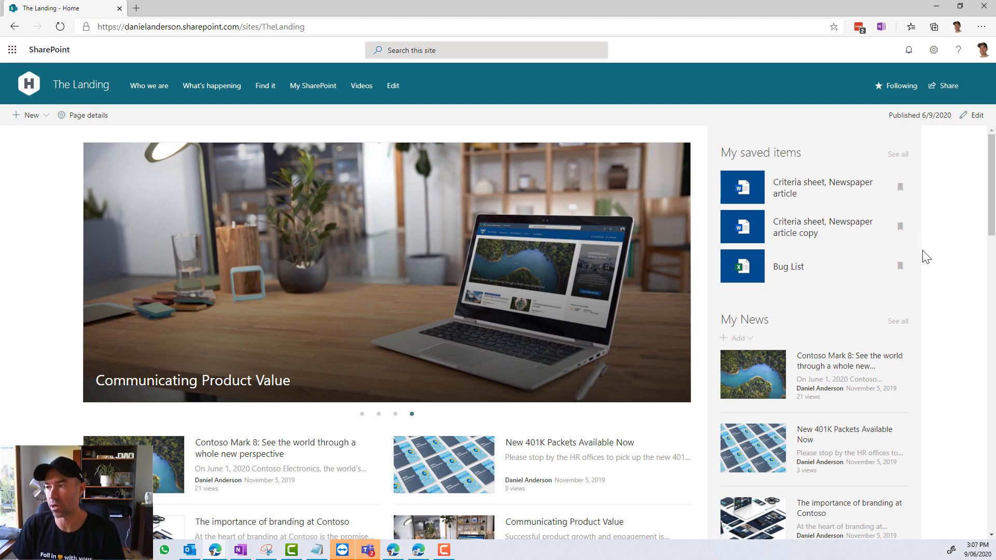
pyautogui.scroll(-3)
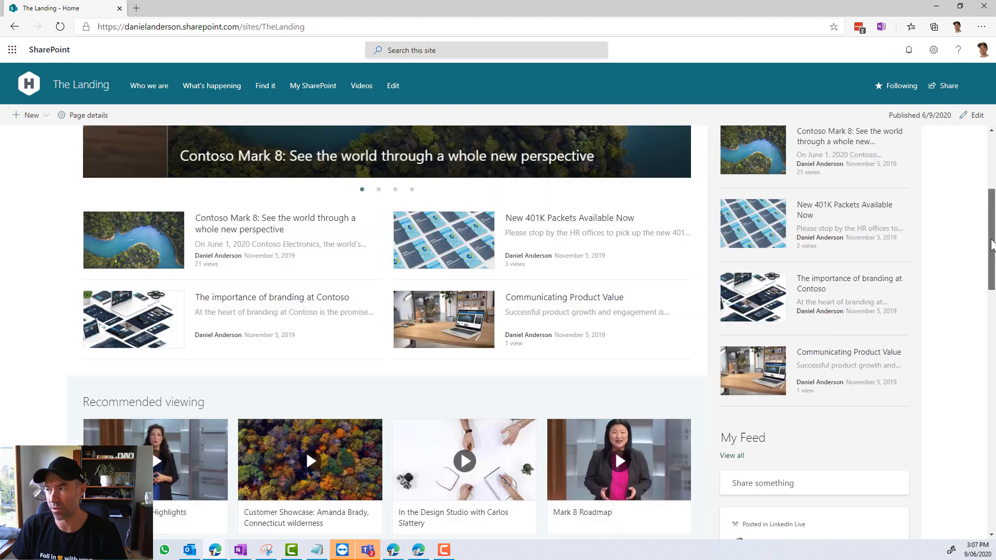
pyautogui.scroll(-3)
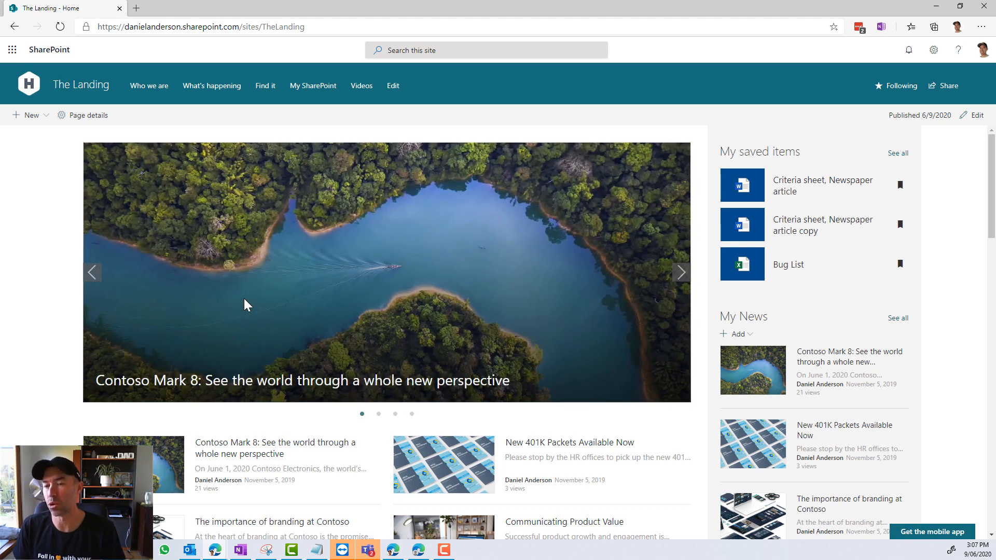
pyautogui.moveTo(303, 295)
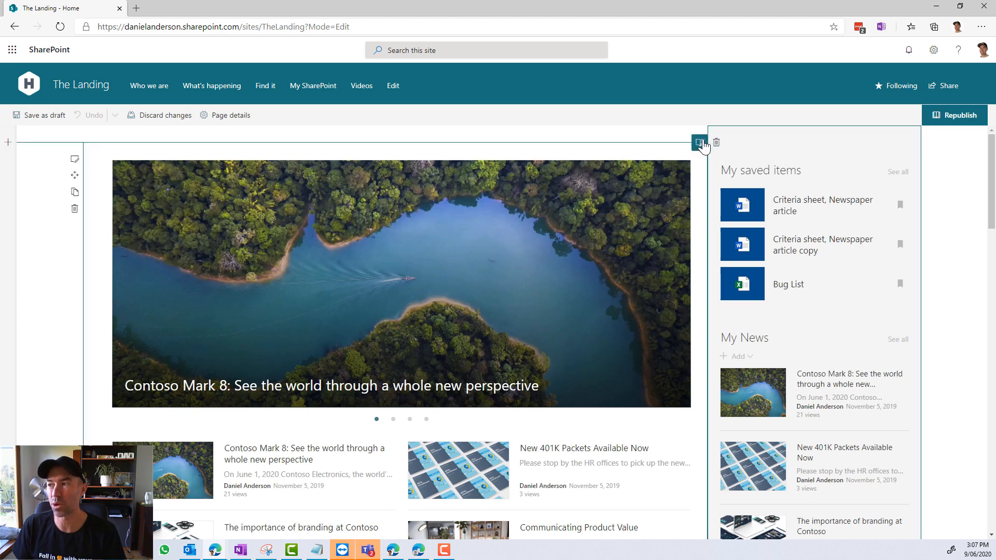
# Step: Give the vertical section a dark teal background and republish the page
pyautogui.click(698, 142)
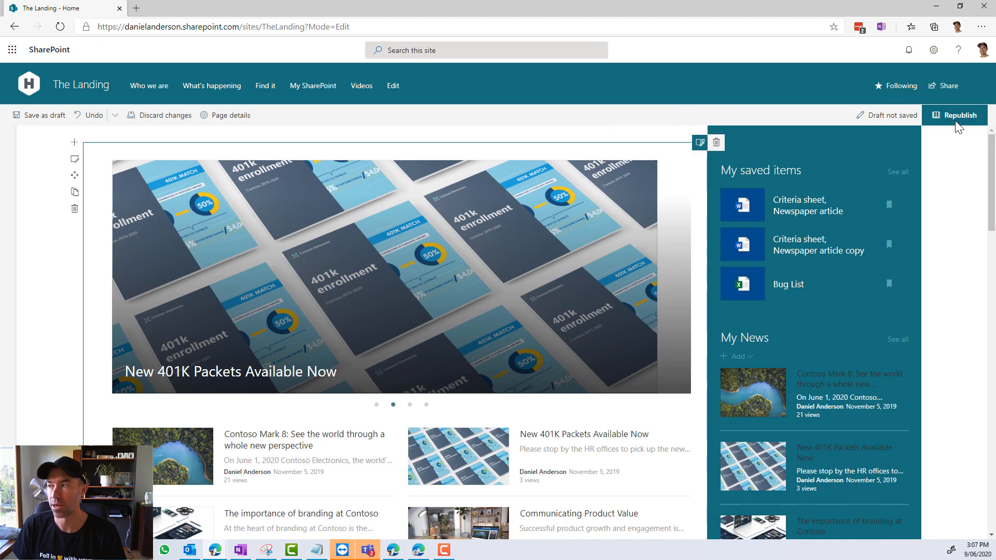
pyautogui.click(957, 115)
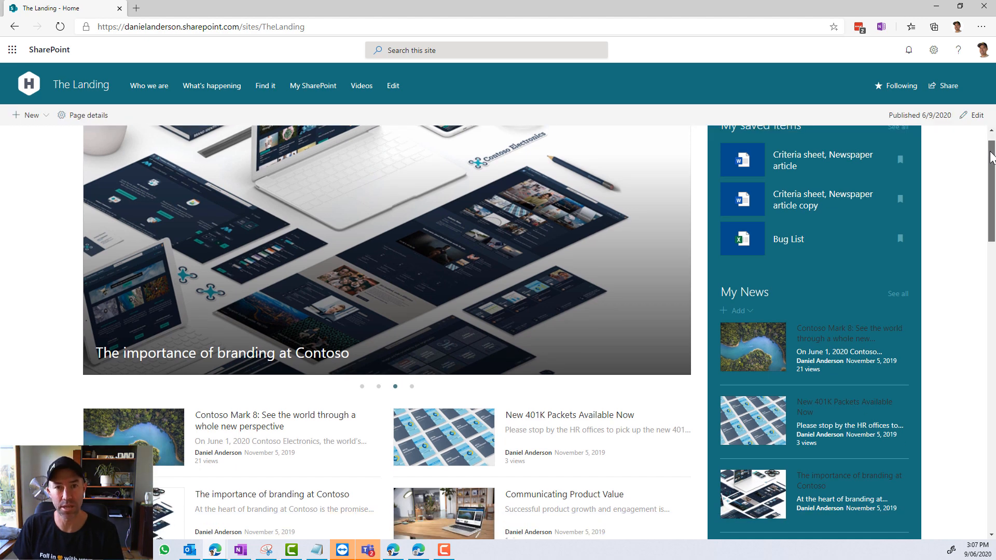
pyautogui.scroll(-3)
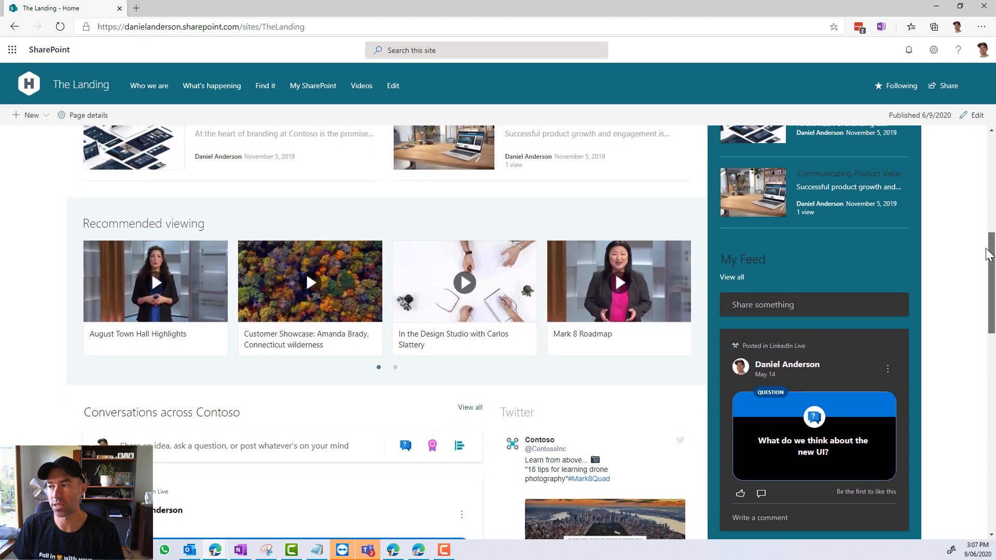
pyautogui.scroll(-3)
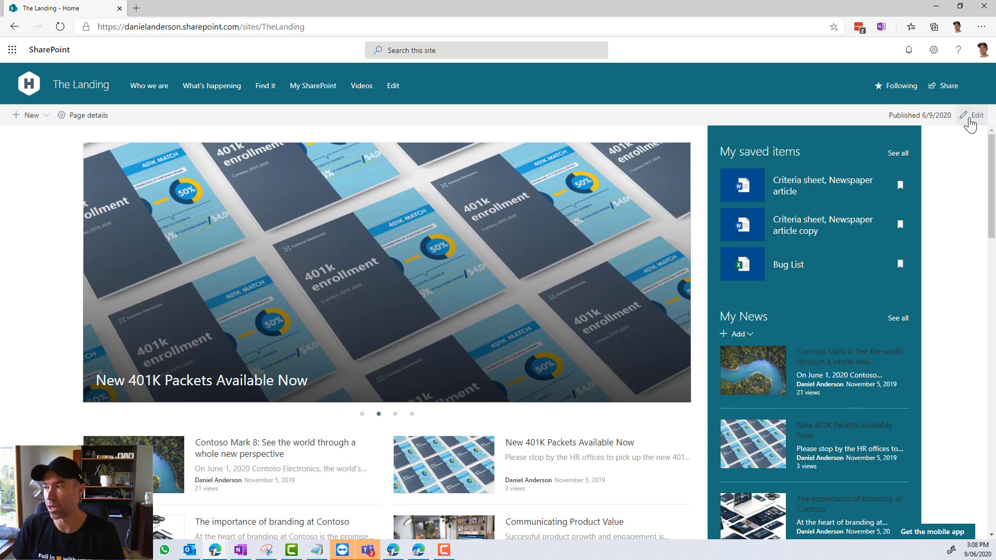
# Step: Switch the section back to the light gray background and republish
pyautogui.click(974, 115)
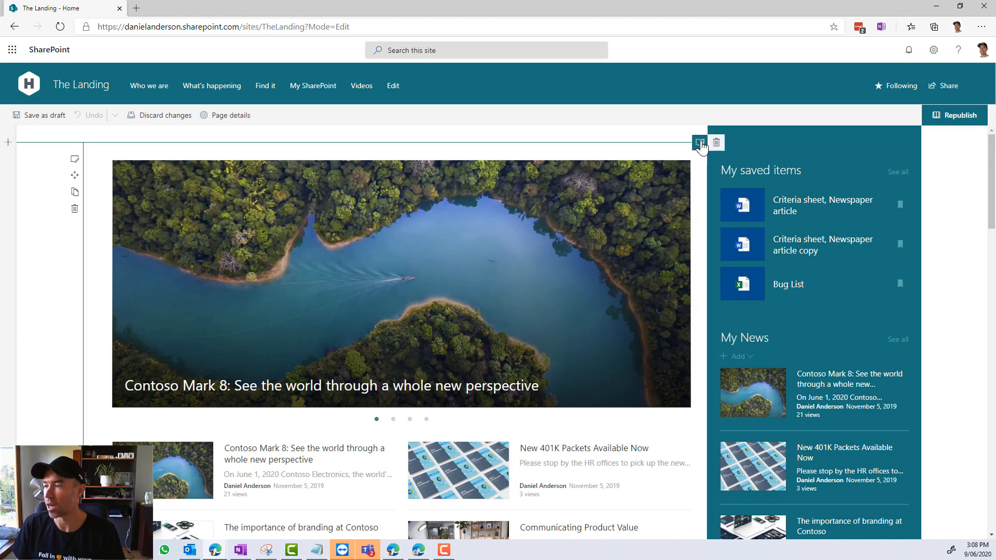
pyautogui.click(699, 142)
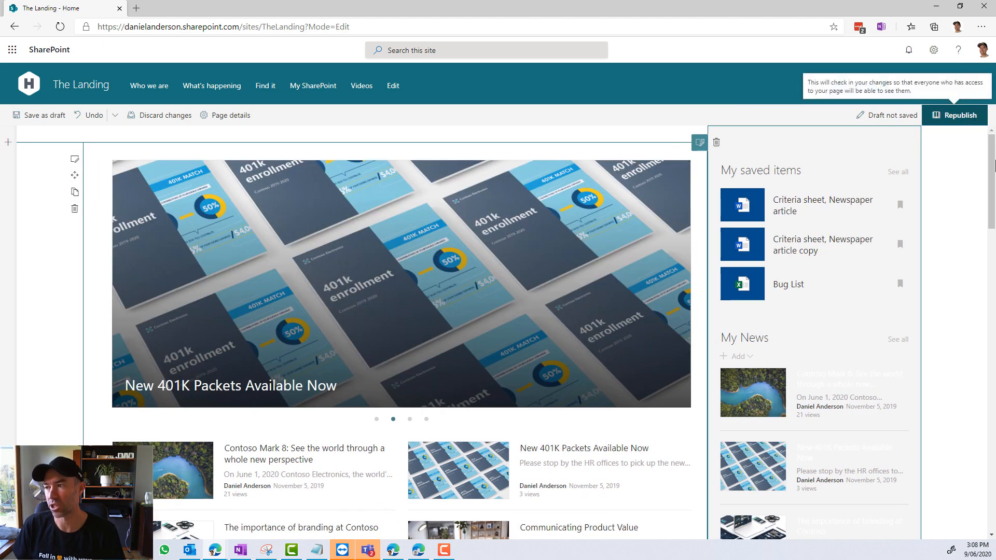
pyautogui.click(955, 115)
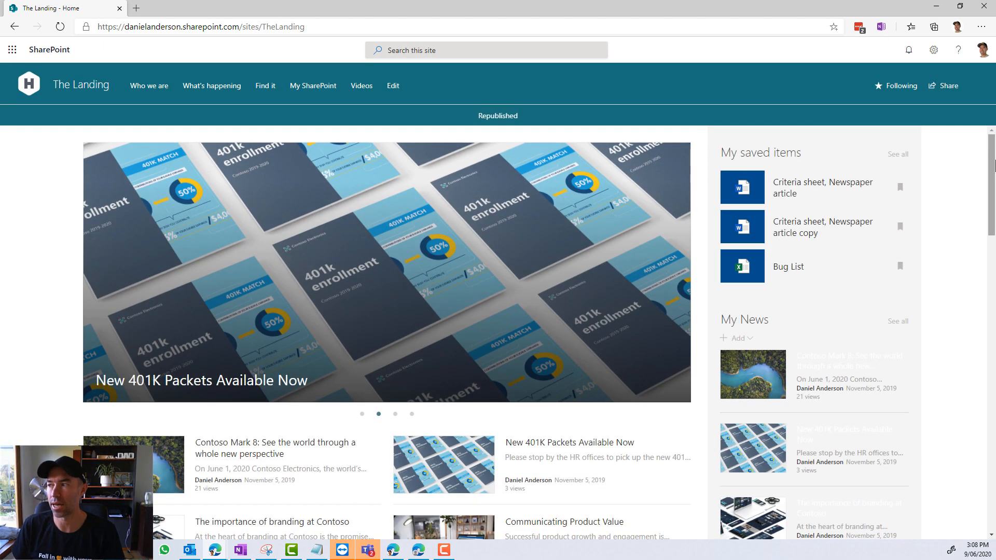
pyautogui.scroll(-3)
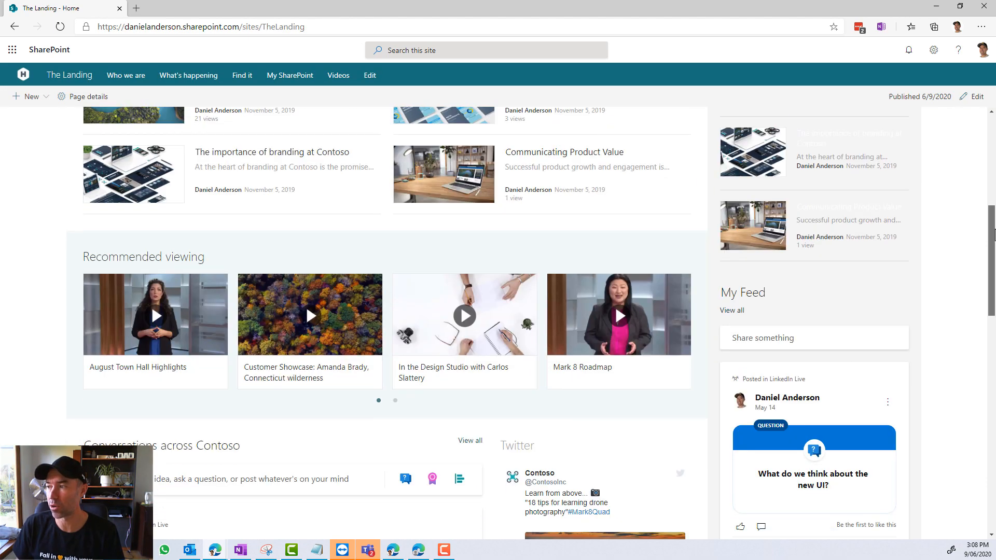
pyautogui.scroll(-3)
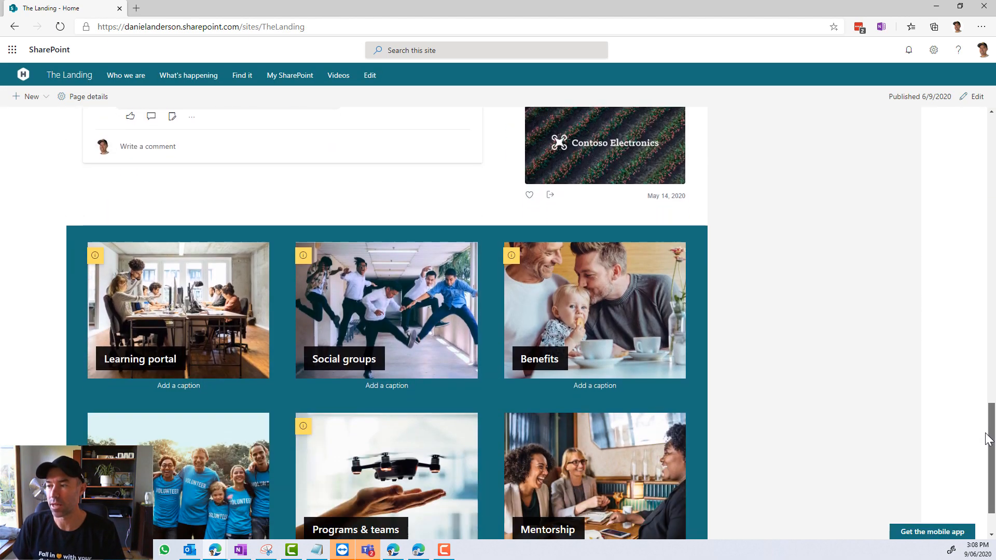
pyautogui.scroll(-3)
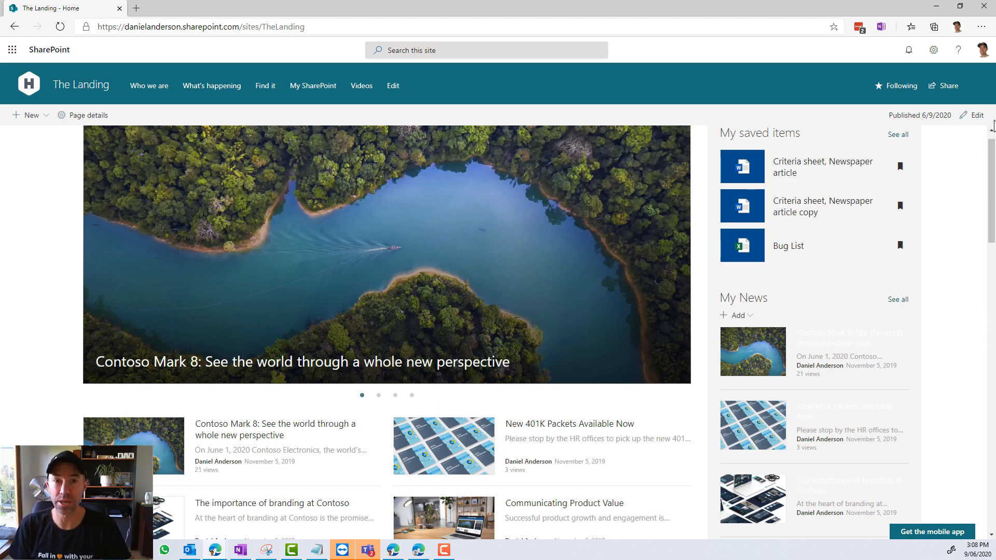
pyautogui.click(377, 395)
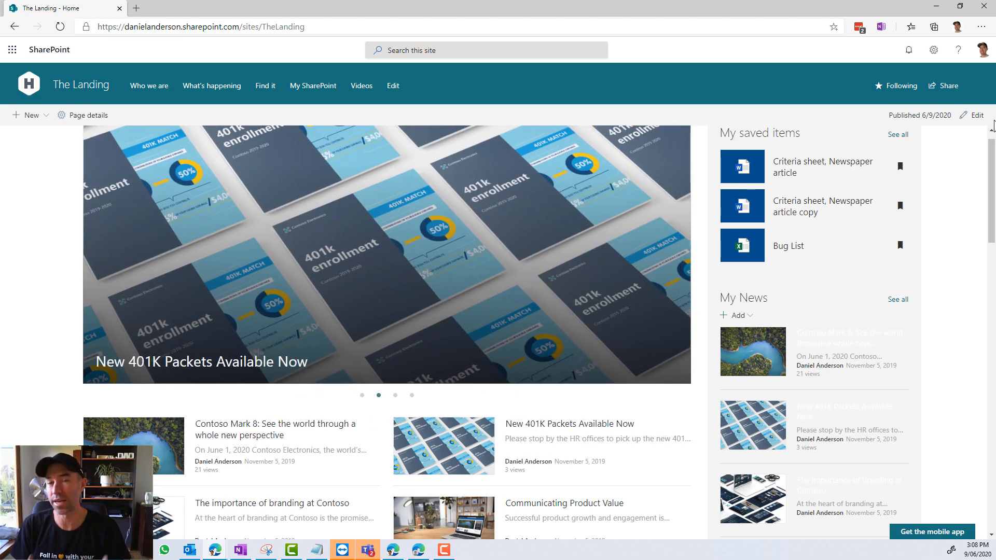